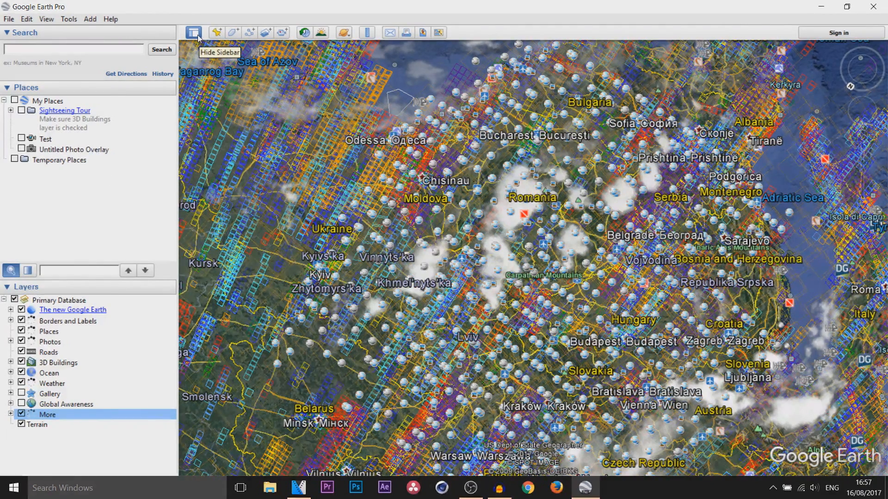
Uncheck Primary Database in Layers so only plain satellite imagery remains.
click(46, 19)
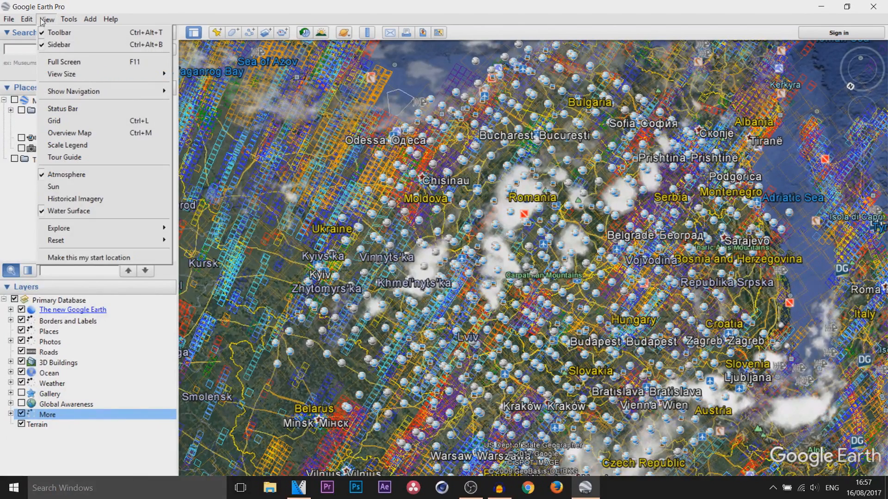
click(46, 18)
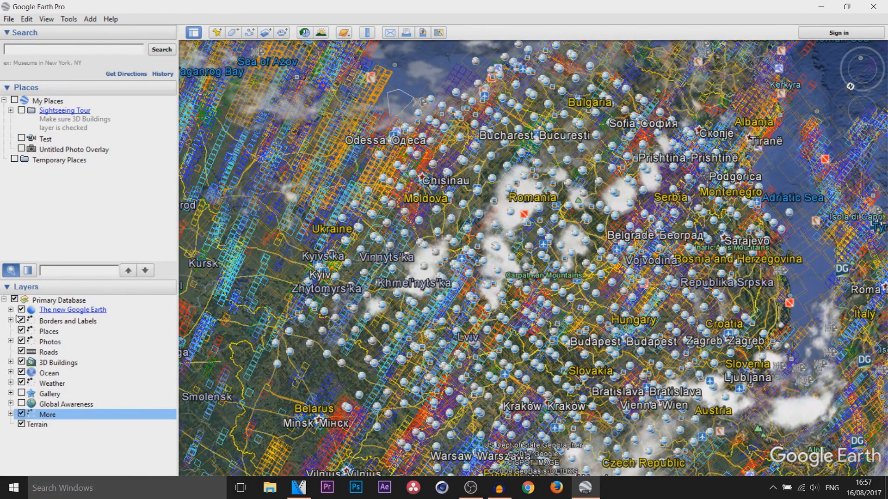
click(14, 300)
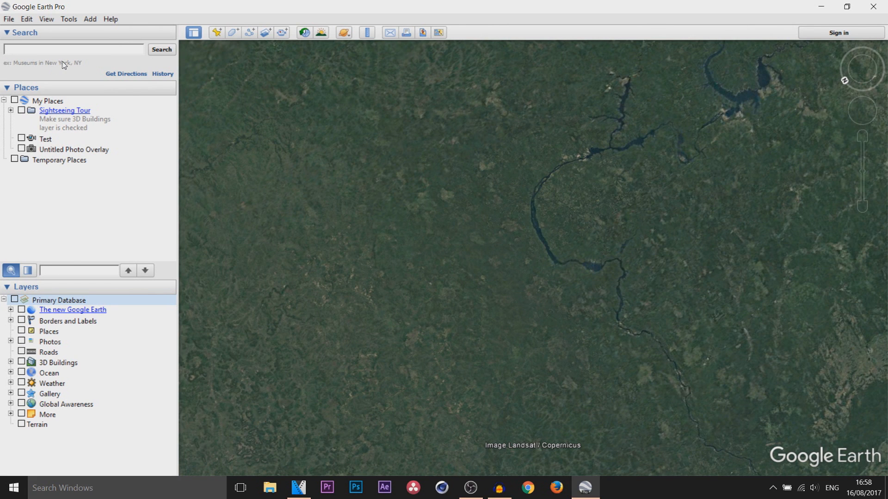
Search 'Beverly Hills, CA, United States', clear the result marker and hide the sidebar.
text(Beverly Hills, CA, United States)
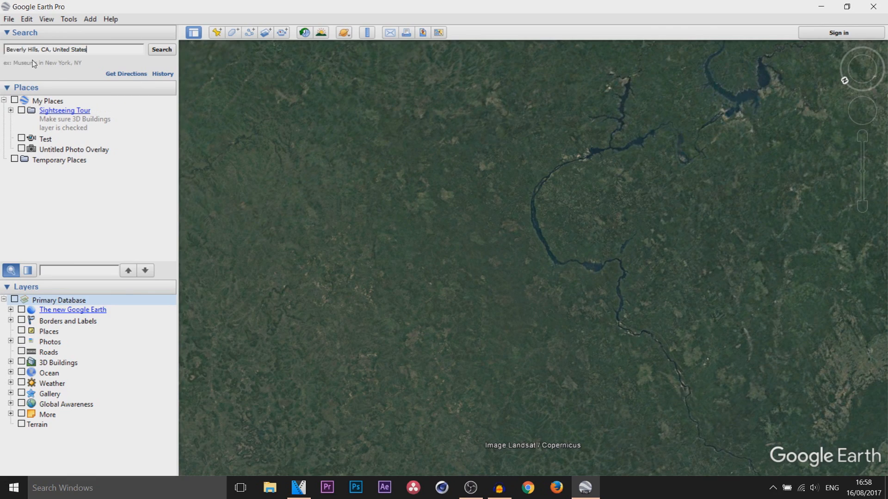
click(161, 50)
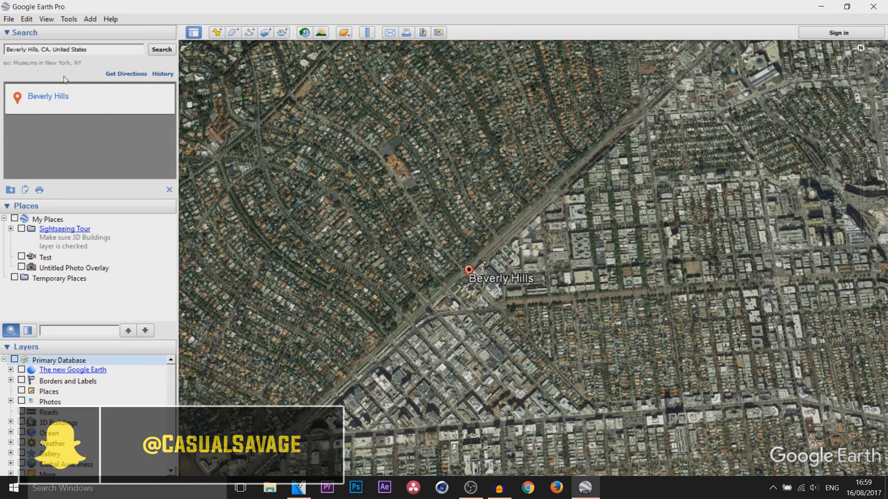
click(168, 189)
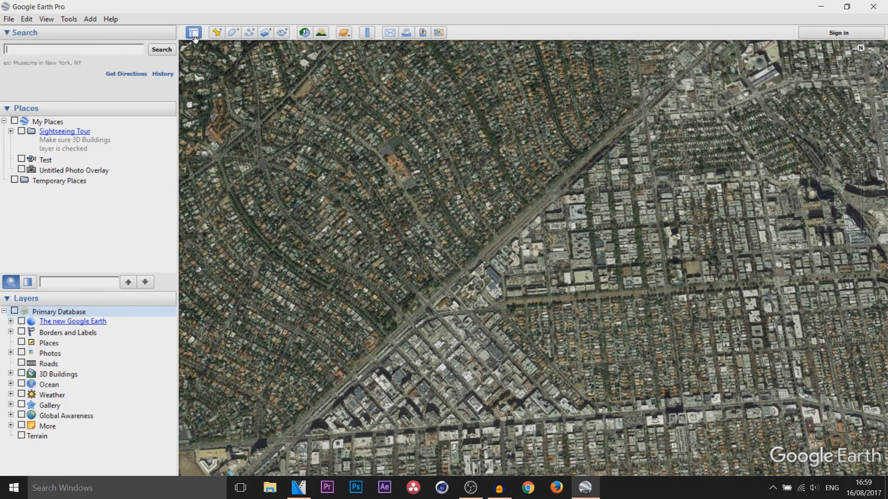
click(194, 33)
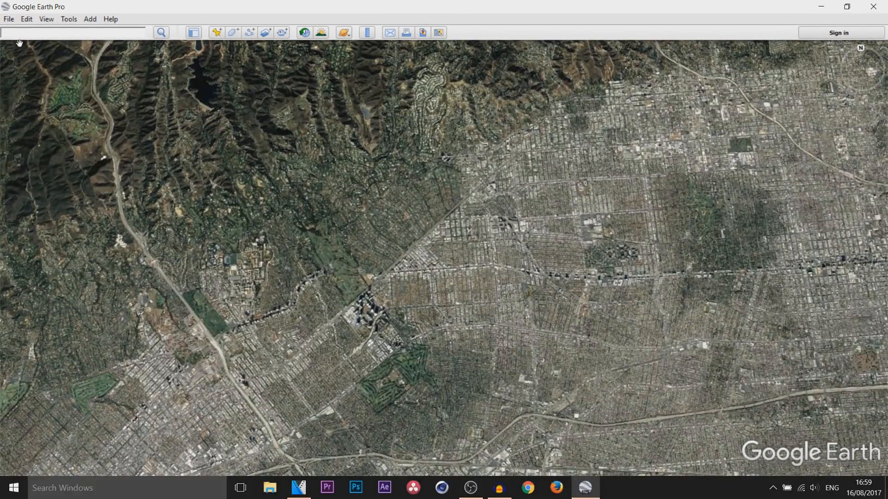
Enter Save Image mode with map overlays unchecked and resolution 1920x1080 (1080 HD).
click(8, 18)
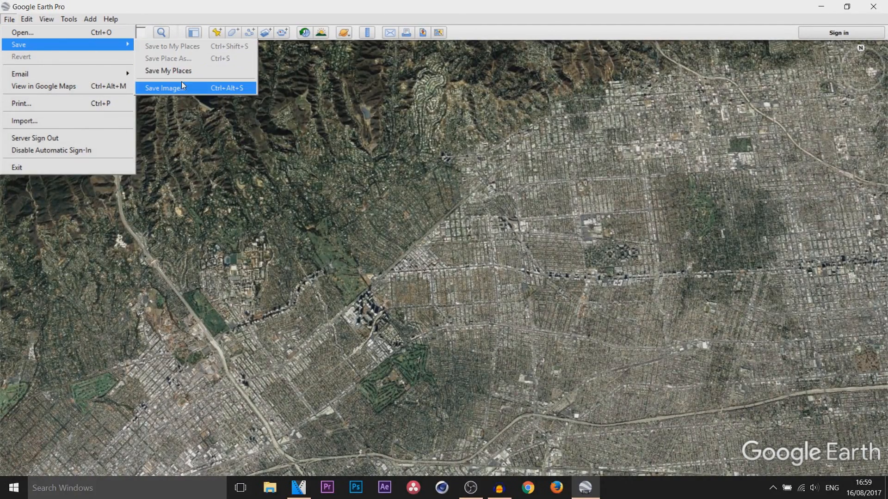
click(164, 88)
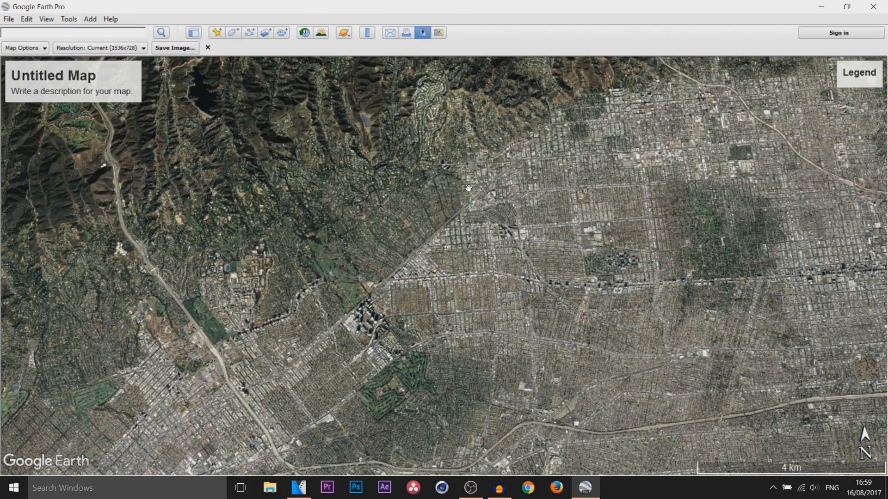
click(25, 47)
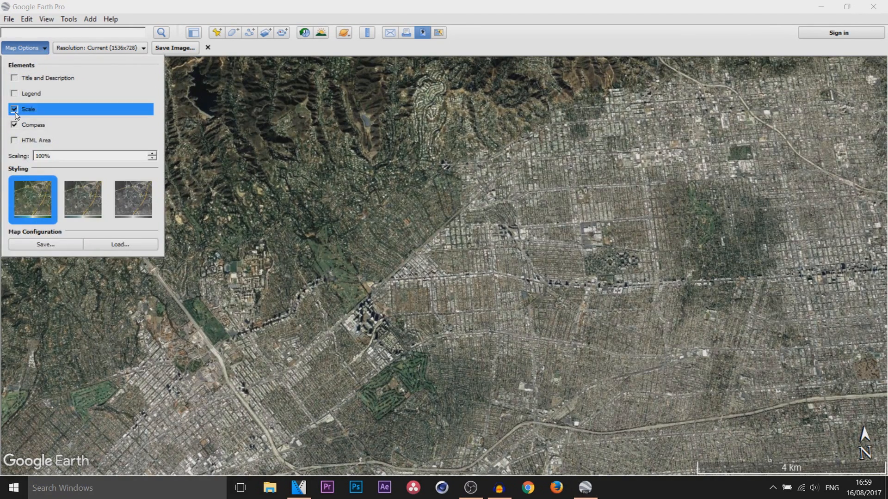
click(99, 47)
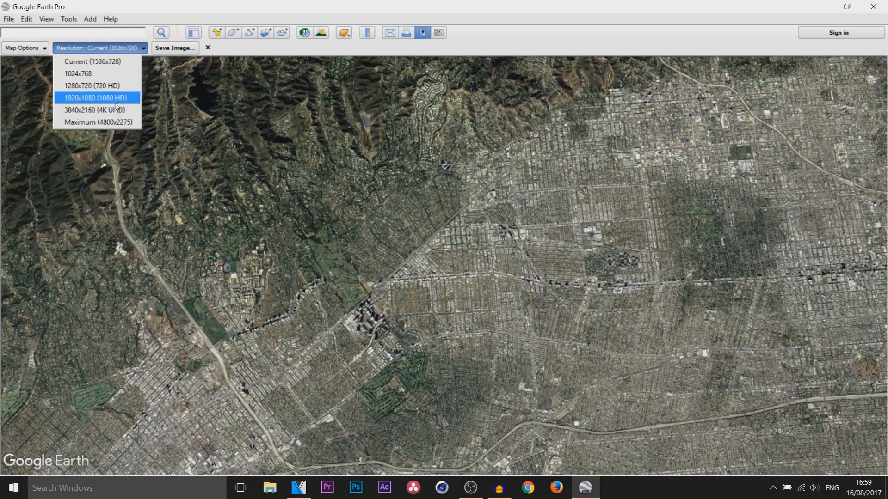
mouse_move(96, 110)
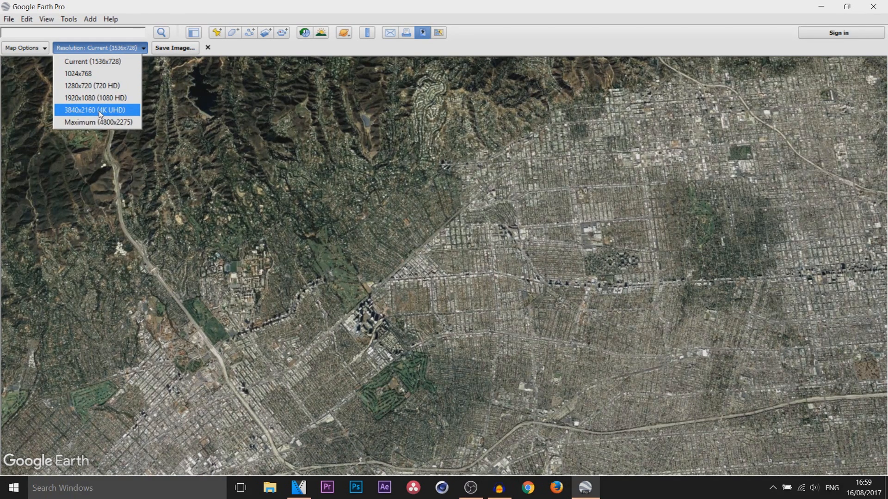
mouse_move(95, 97)
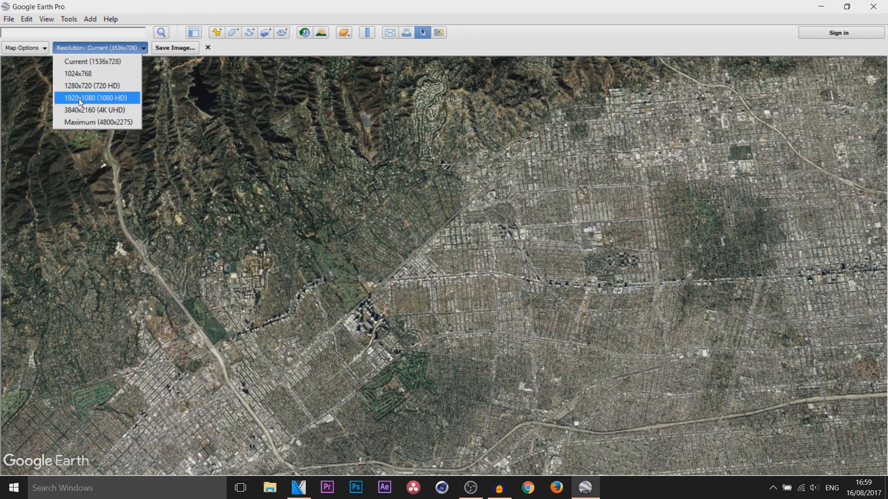
mouse_move(94, 85)
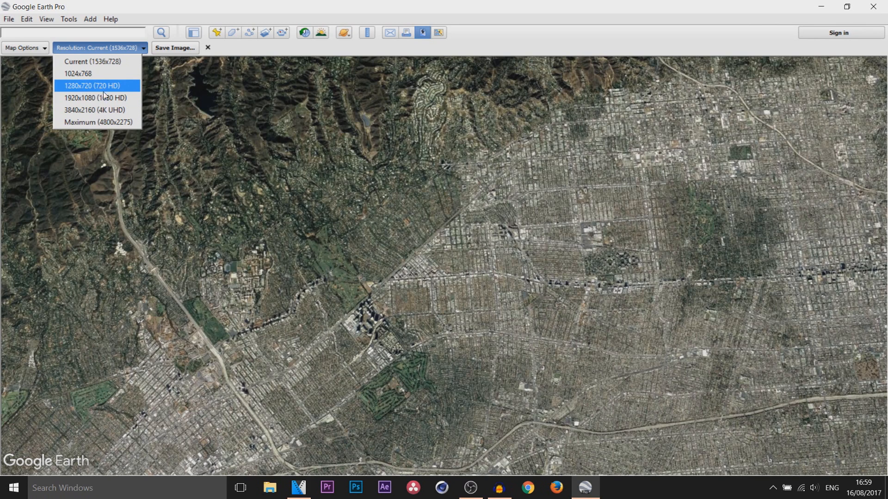
mouse_move(96, 98)
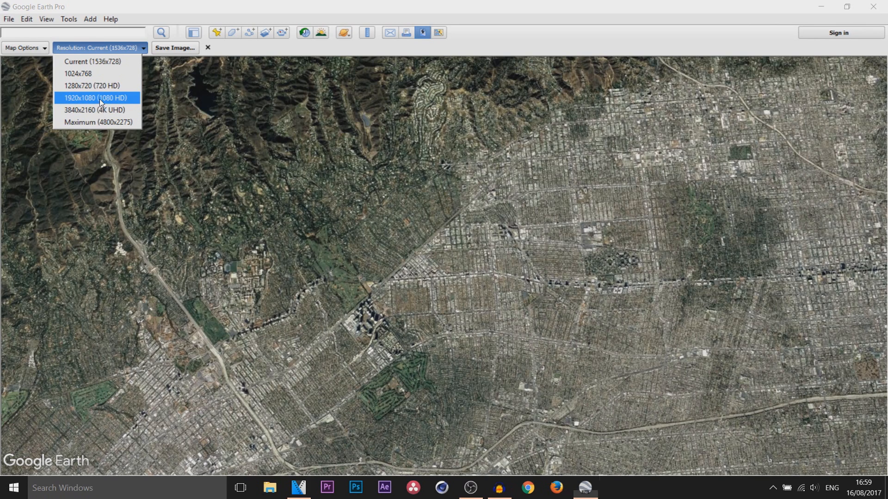
click(95, 98)
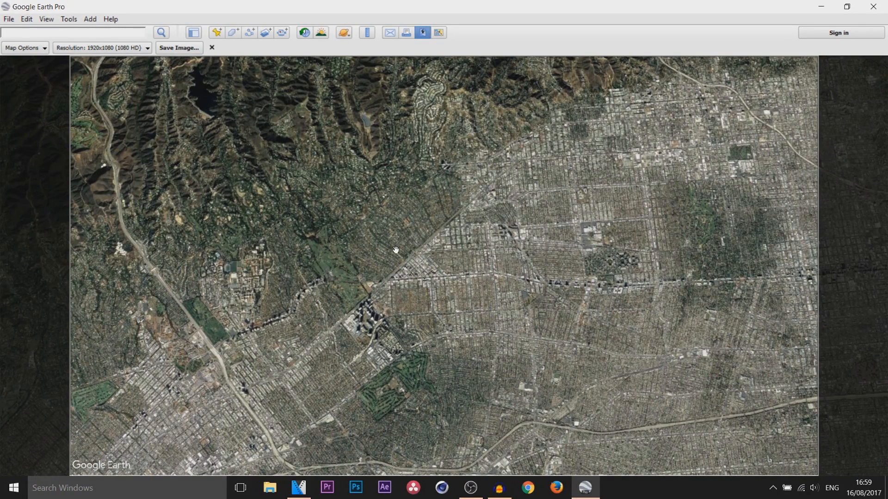
mouse_move(179, 48)
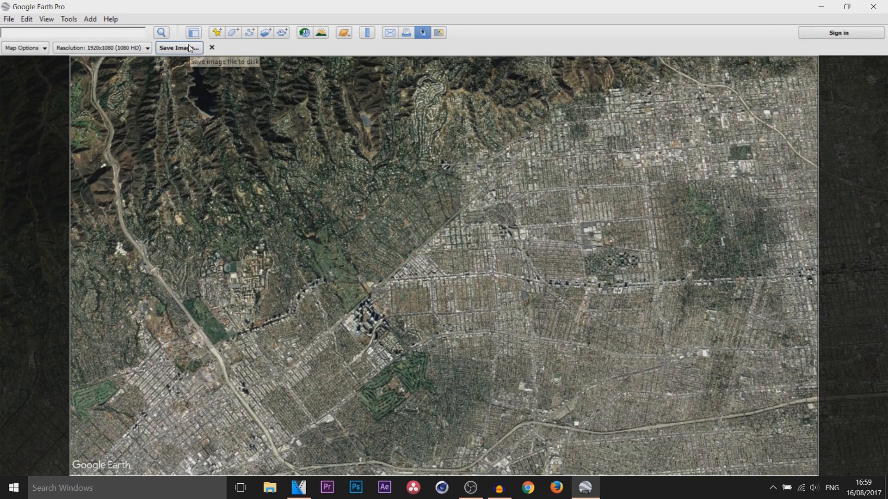
Save the wide still as '1', zoom in, and save the closer still as '2'.
click(178, 48)
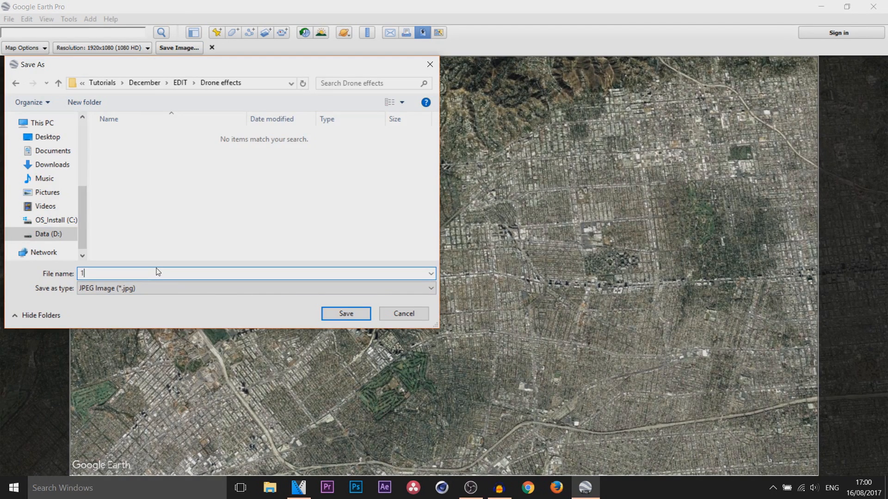
click(345, 314)
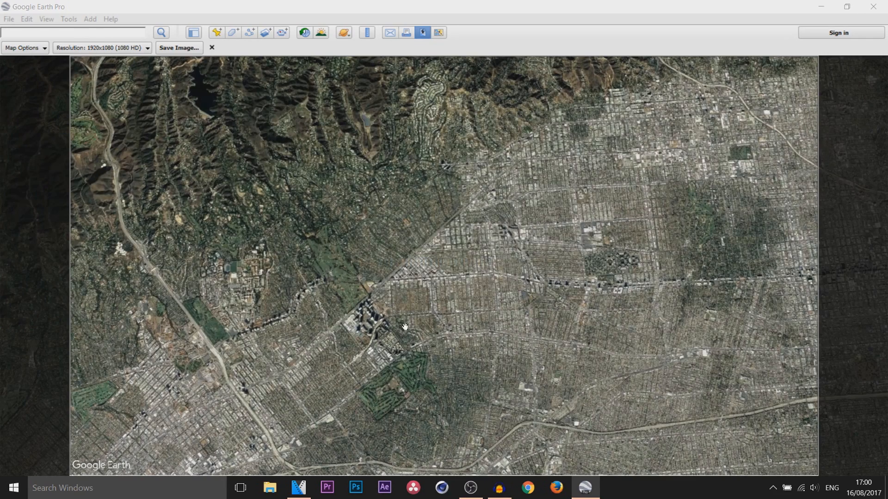
mouse_move(396, 321)
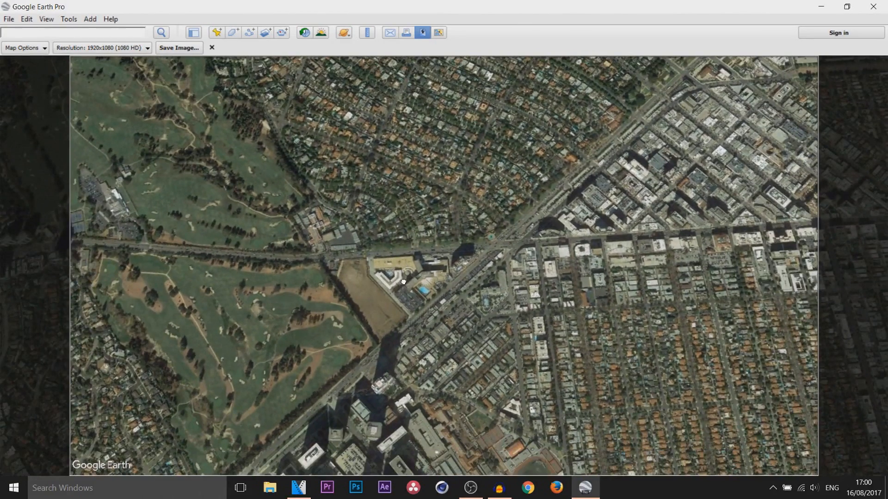
mouse_move(185, 50)
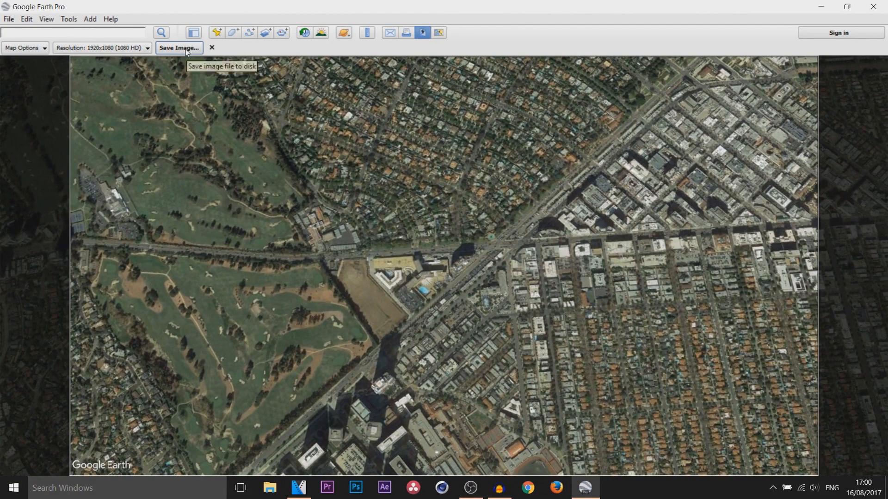
click(178, 47)
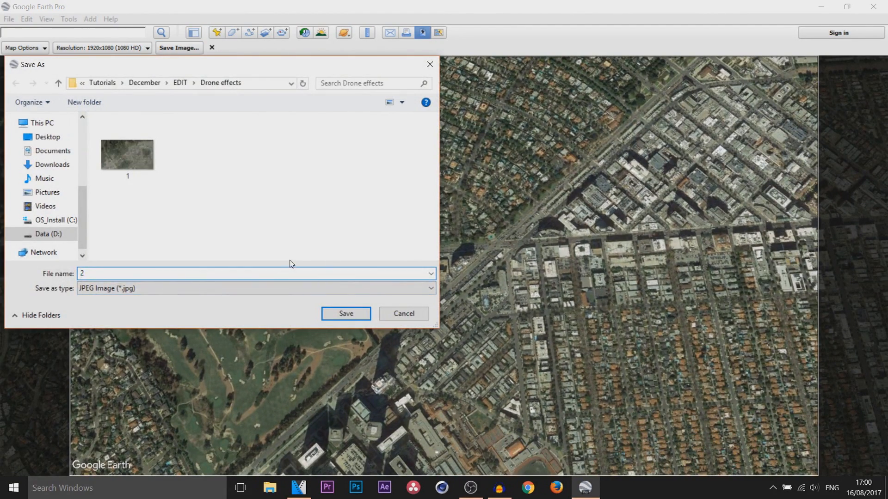
click(345, 314)
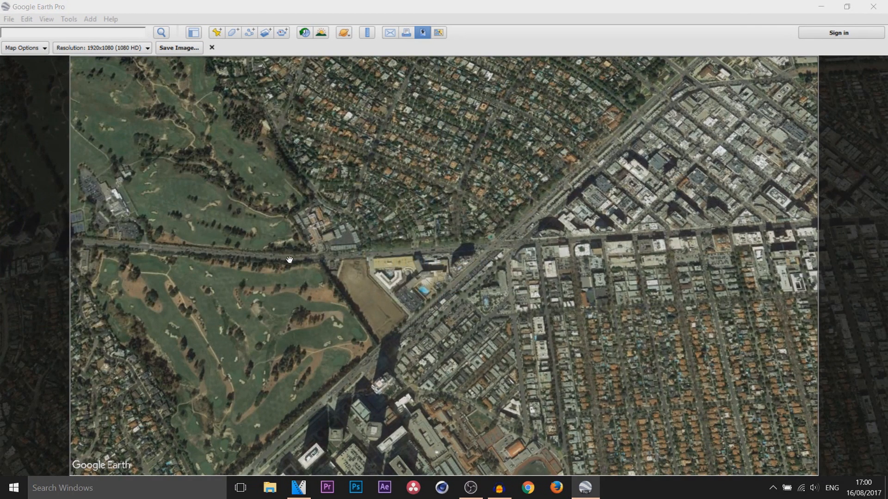
mouse_move(617, 185)
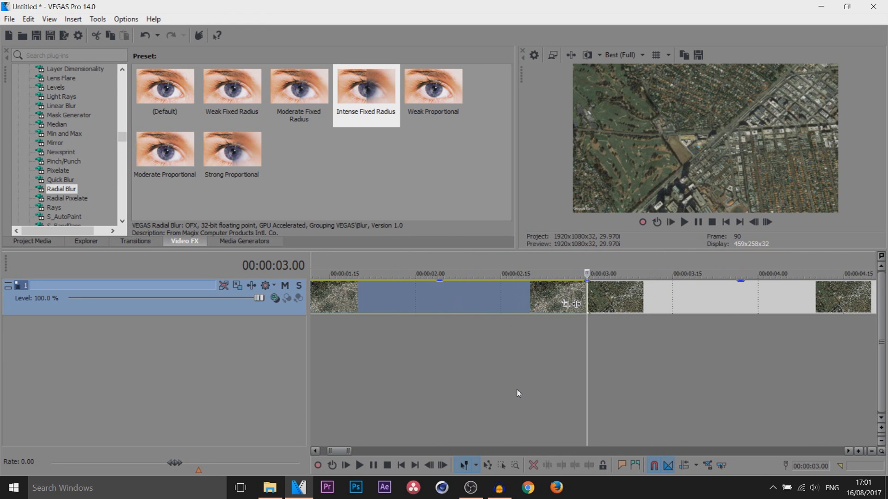
mouse_move(754, 222)
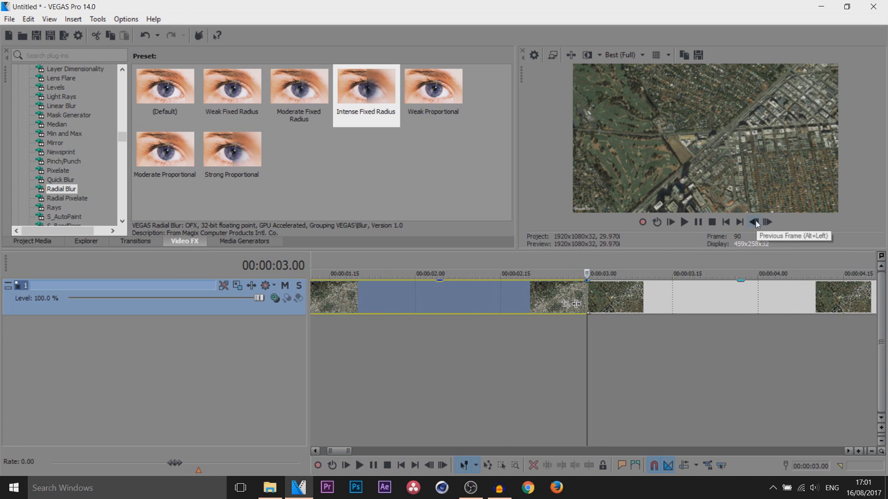
Step back one frame to position the split point near 00:00:03.00.
click(755, 221)
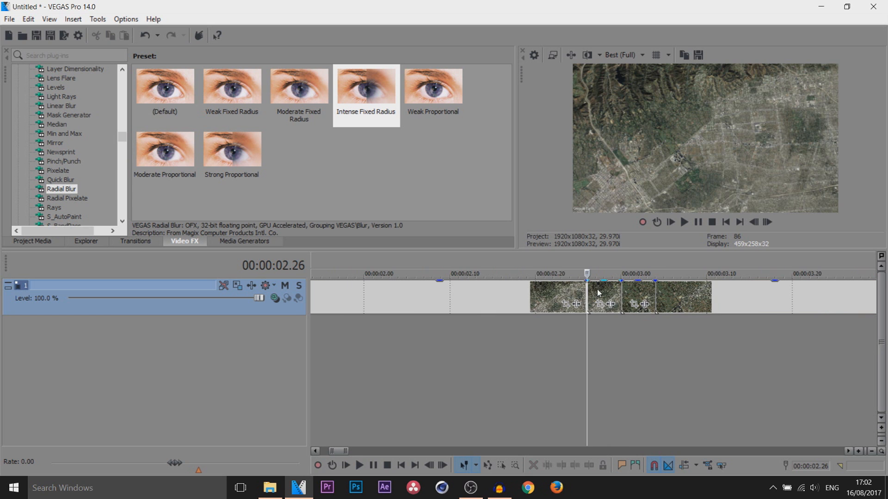
Keyframe Event Pan/Crop on the second still so it zooms in by the clip's end.
click(605, 298)
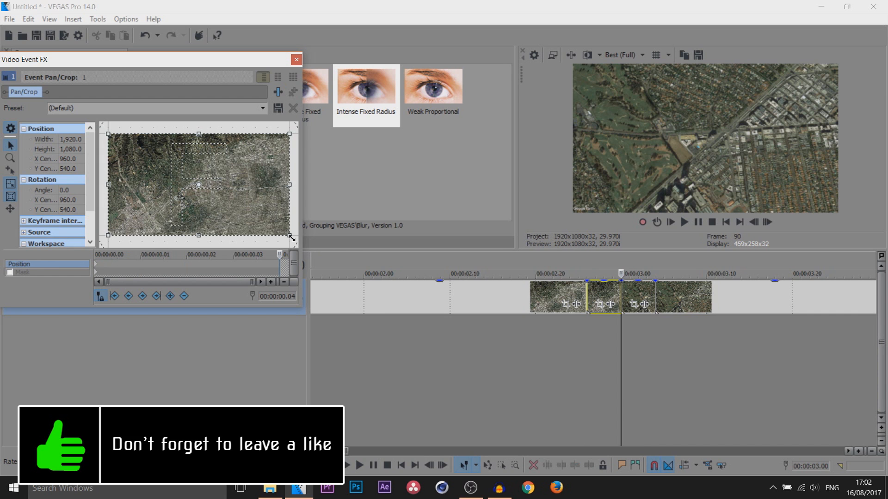
drag(289, 232, 246, 213)
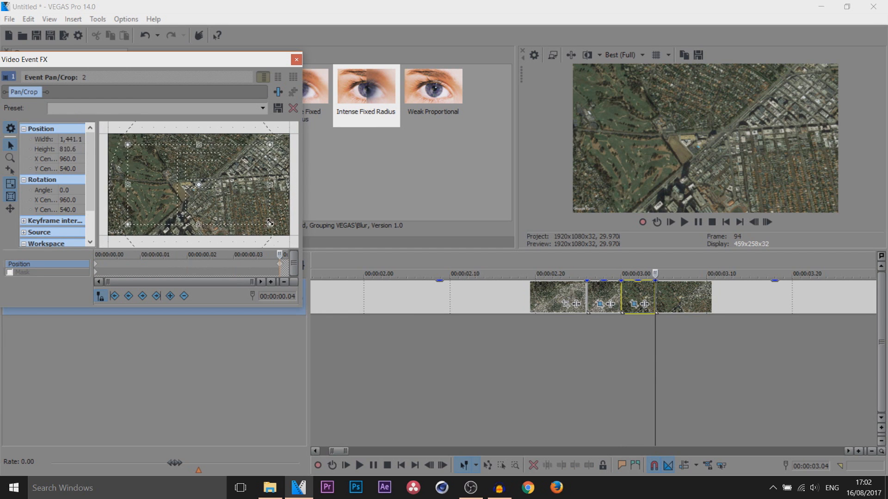
drag(270, 223, 254, 216)
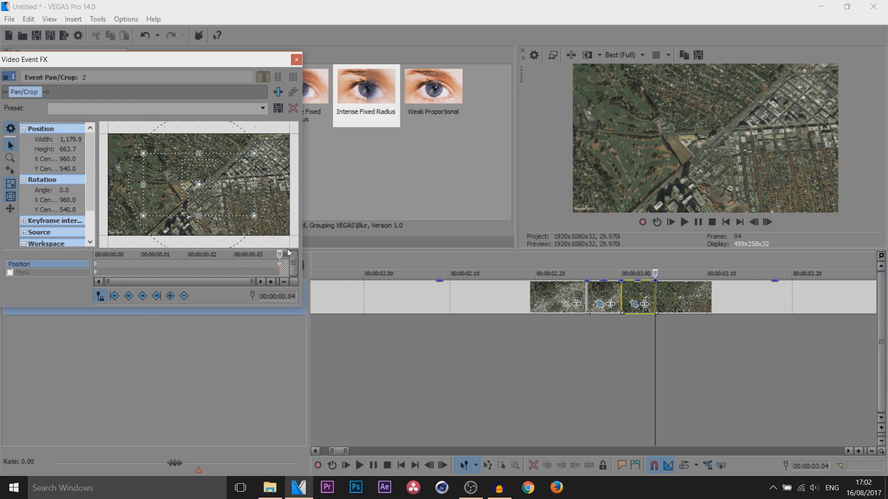
right_click(279, 265)
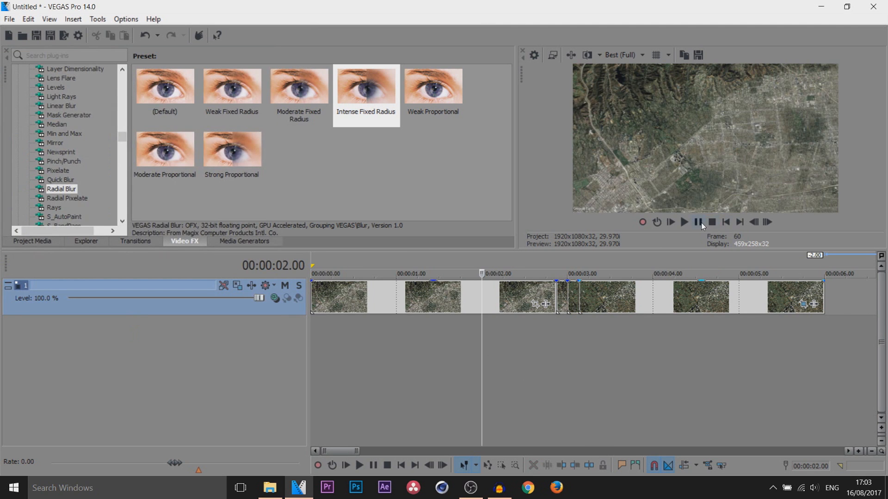
Add 'Intense Fixed Radius' radial blur to the first still, animating Strength from 0 up to the cut.
click(359, 464)
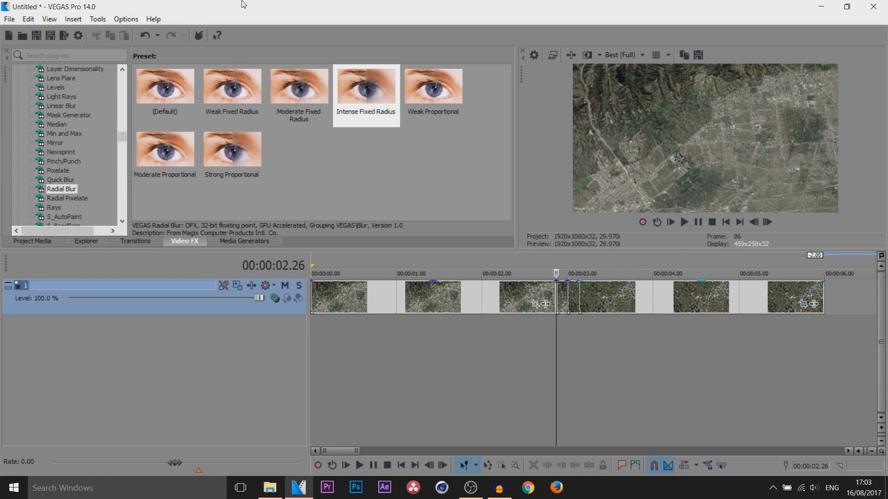
mouse_move(53, 190)
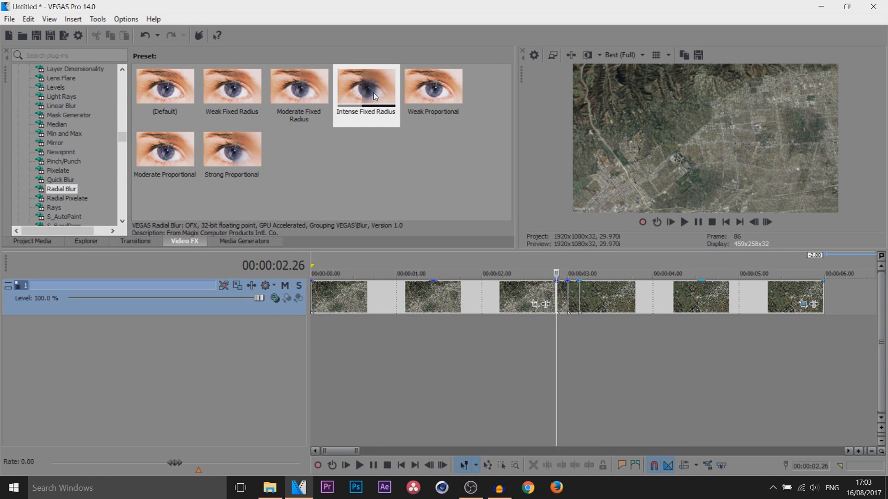
click(366, 87)
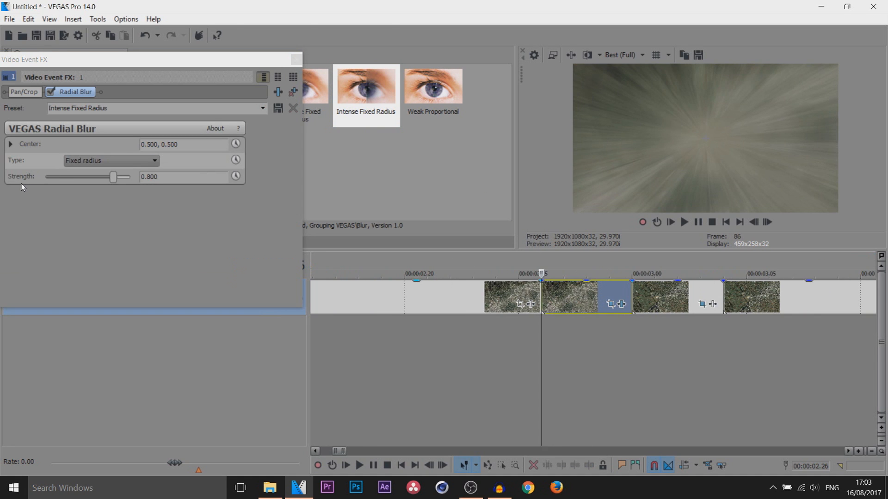
mouse_move(235, 176)
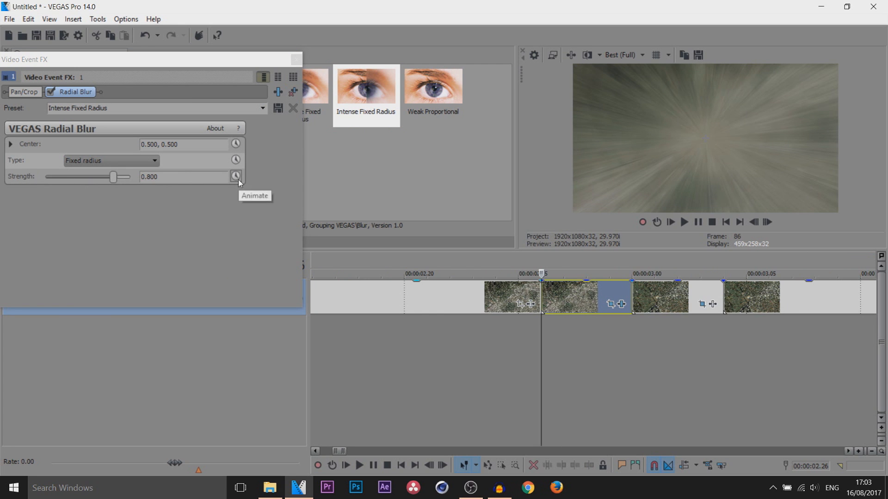
click(235, 176)
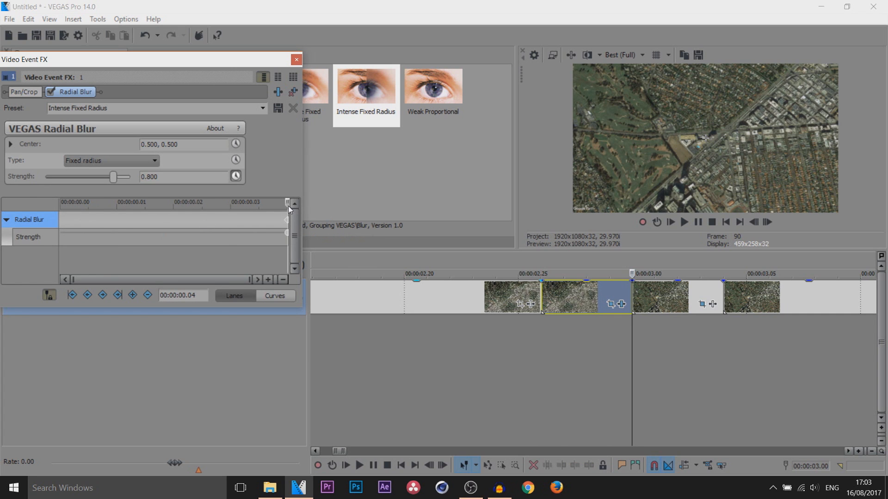
drag(112, 177, 46, 176)
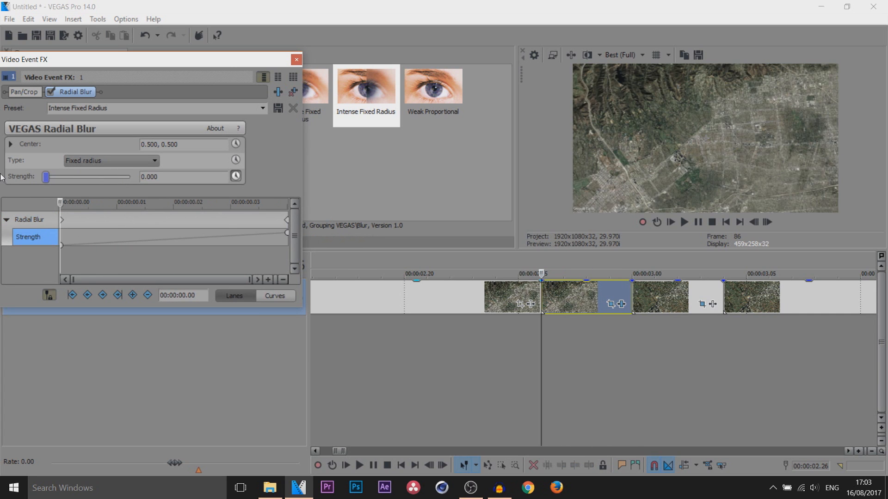
click(296, 60)
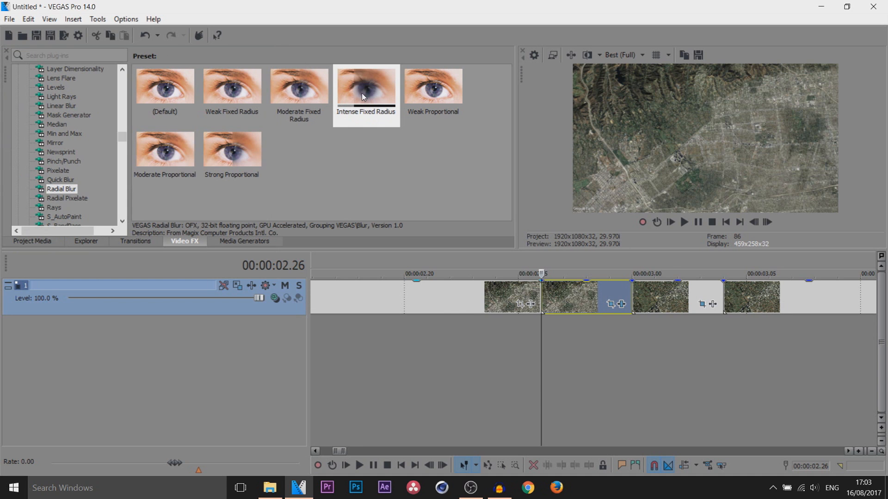
Add the same radial blur to the next still, fading Strength to 0 four frames in.
click(366, 86)
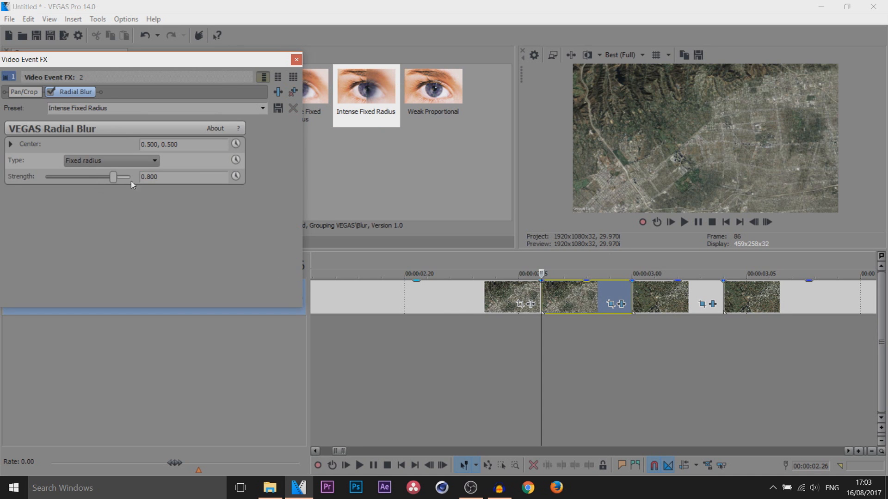
click(235, 176)
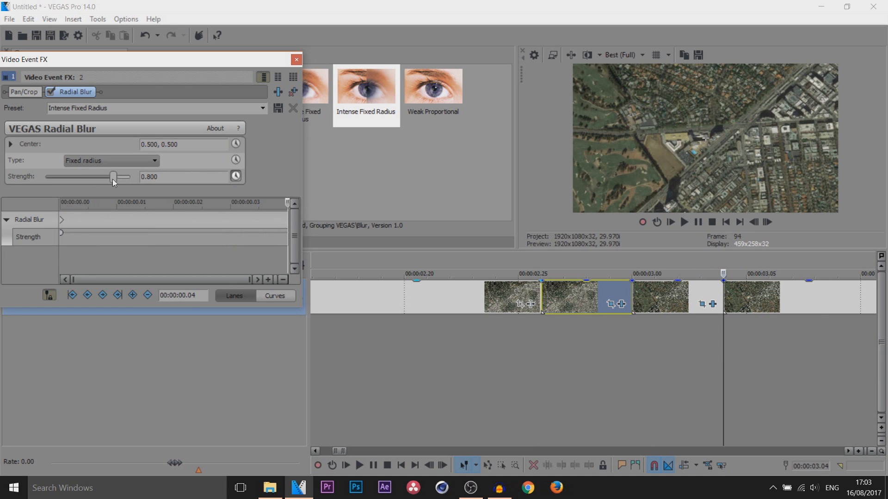
drag(112, 176, 47, 176)
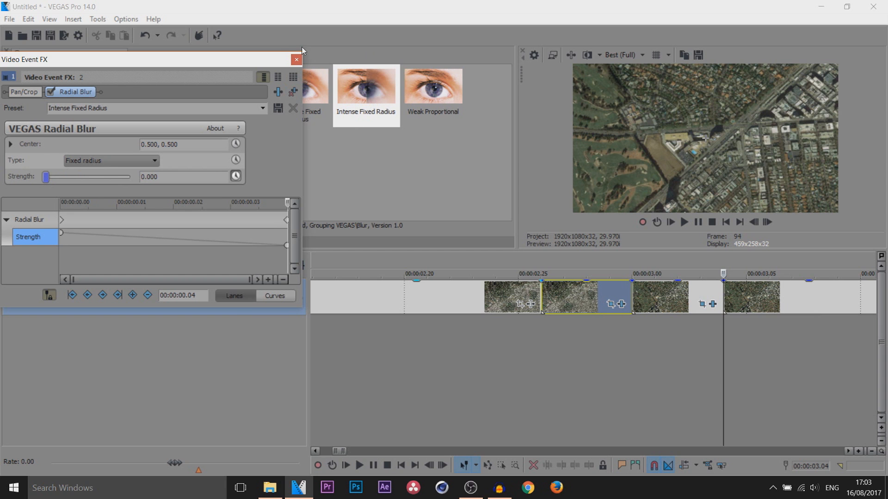
click(295, 59)
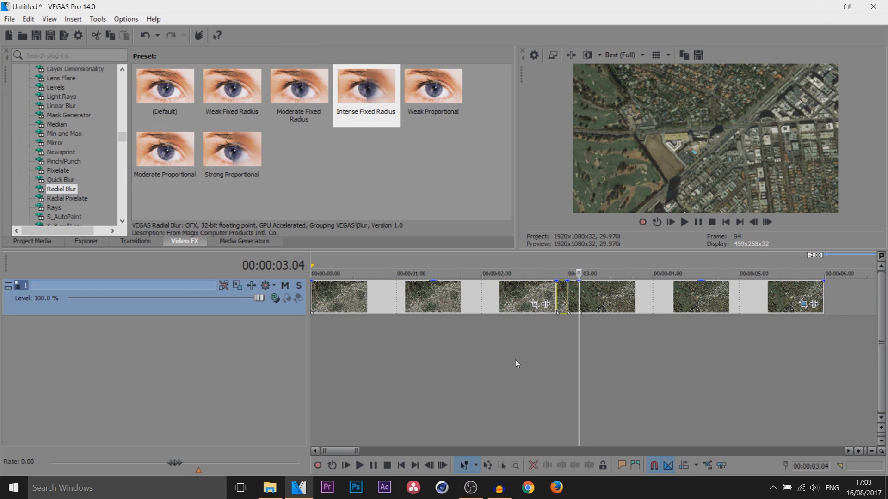
click(358, 464)
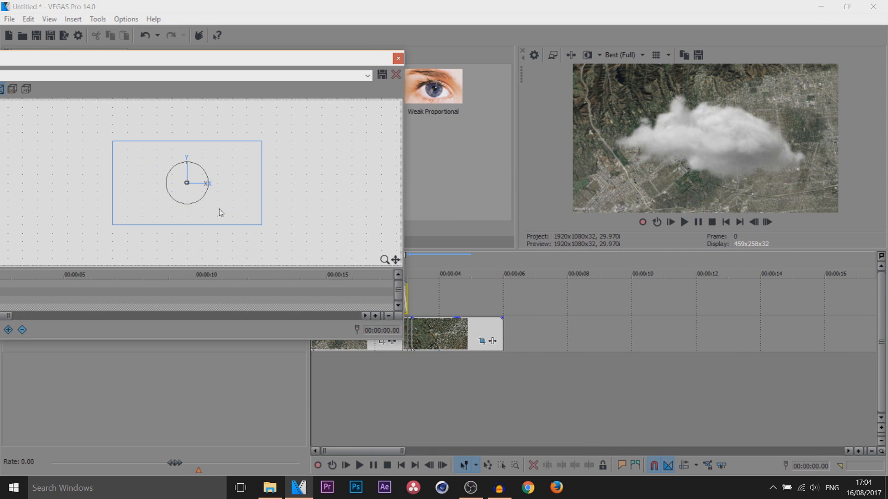
Reposition the cloud image within the frame in Event Pan/Crop.
drag(186, 183, 280, 185)
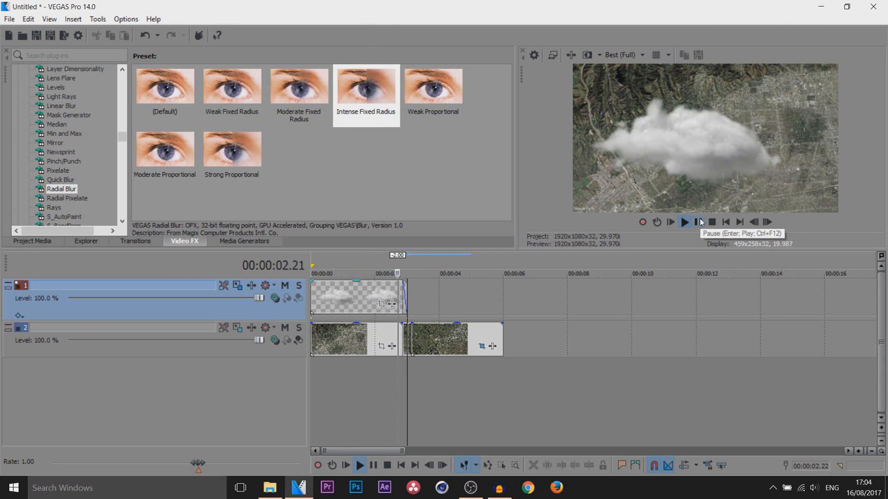
Duplicate the cloud track and move the copied cloud to another part of the frame.
click(683, 222)
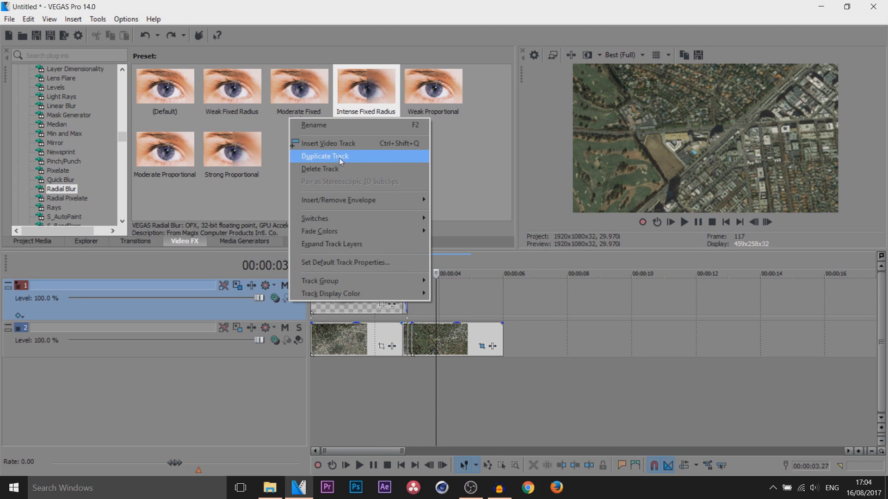
click(324, 157)
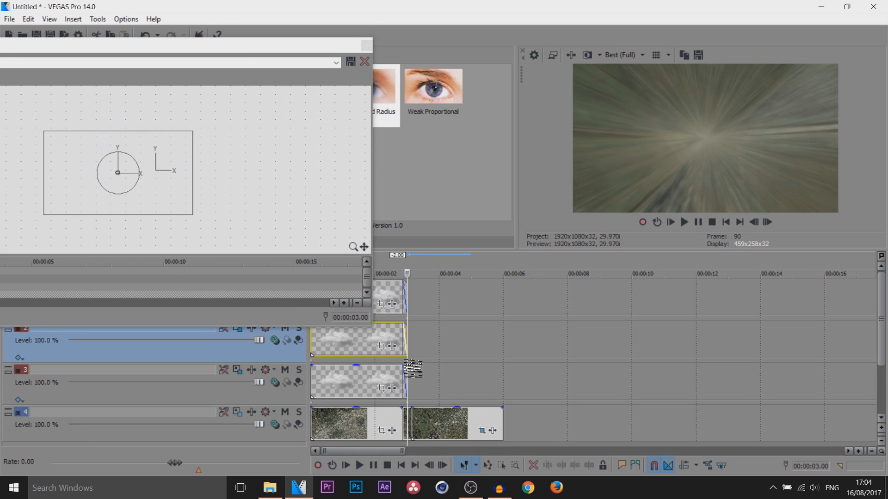
drag(117, 172, 241, 176)
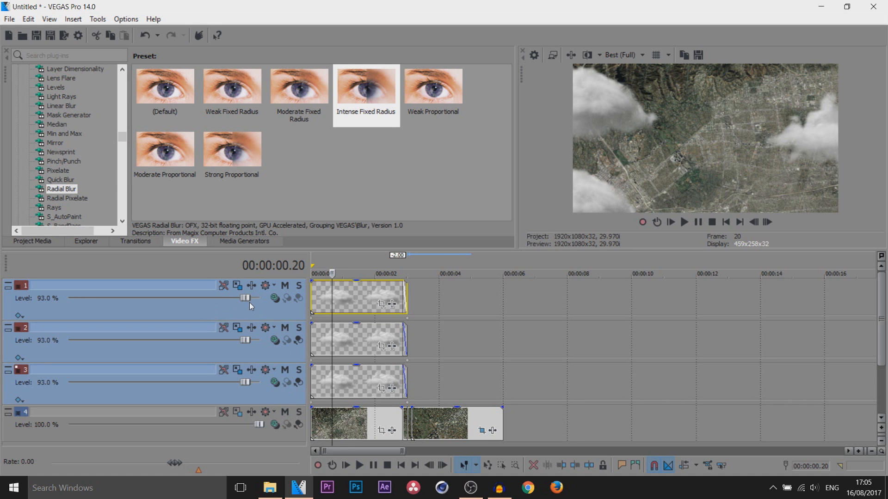
Drag the Level slider of the three cloud tracks down to 70%.
drag(244, 297, 204, 298)
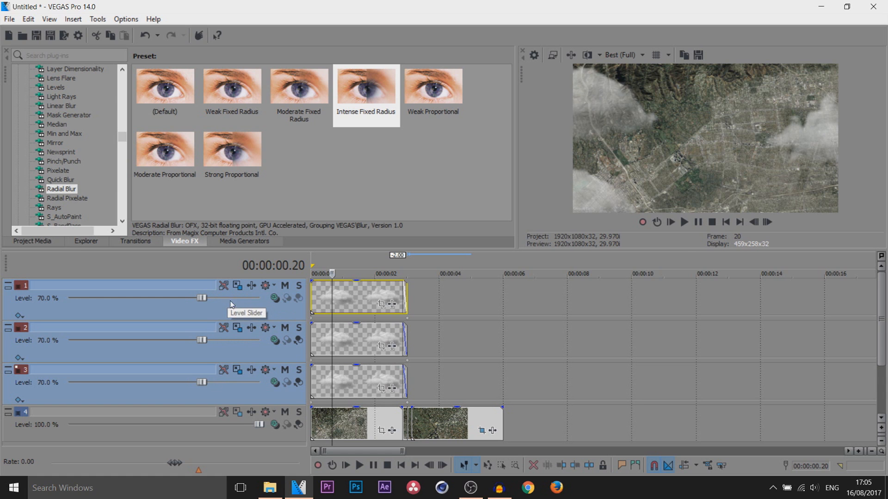
mouse_move(670, 222)
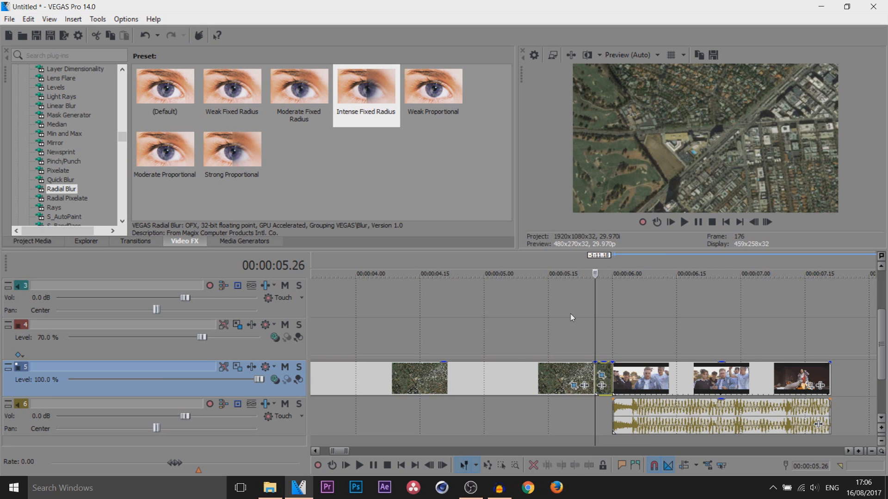
Position the playhead at six seconds where the music video clip begins after the last satellite still.
click(639, 378)
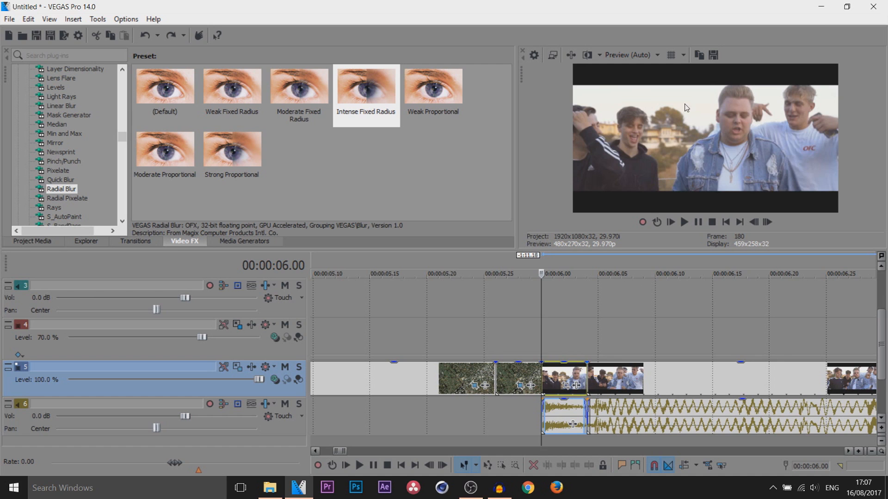
mouse_move(711, 167)
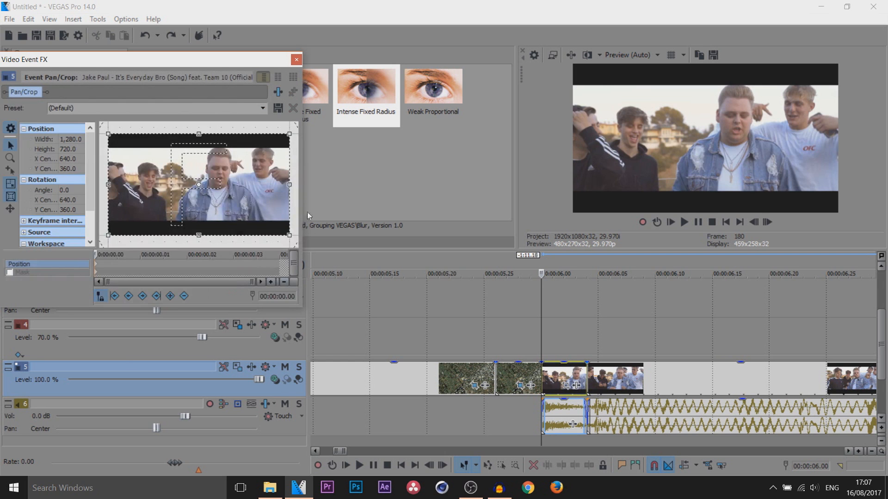
Tighten the Event Pan/Crop frame to a close-up centred on the singer in the denim jacket.
drag(288, 232, 262, 229)
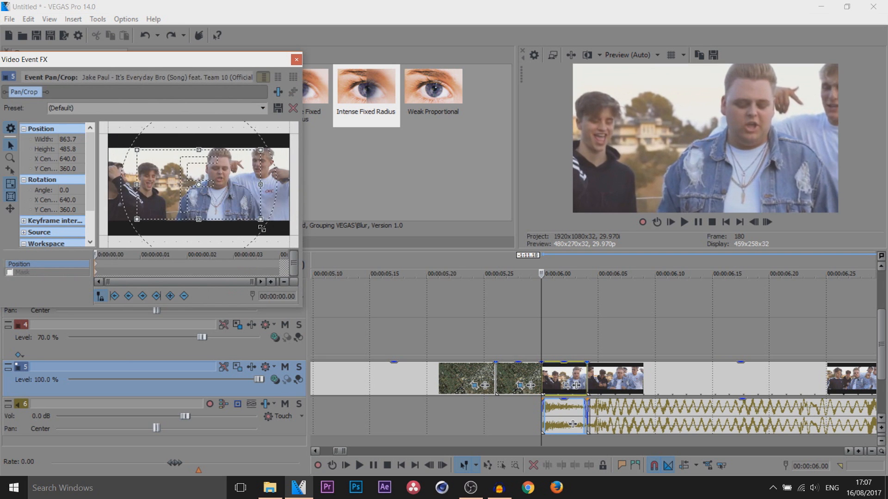
drag(260, 219, 235, 185)
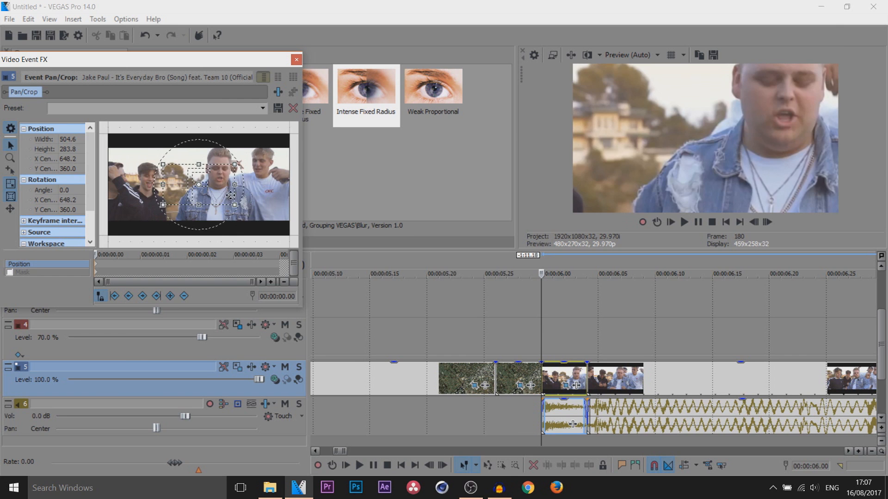
drag(199, 193, 220, 175)
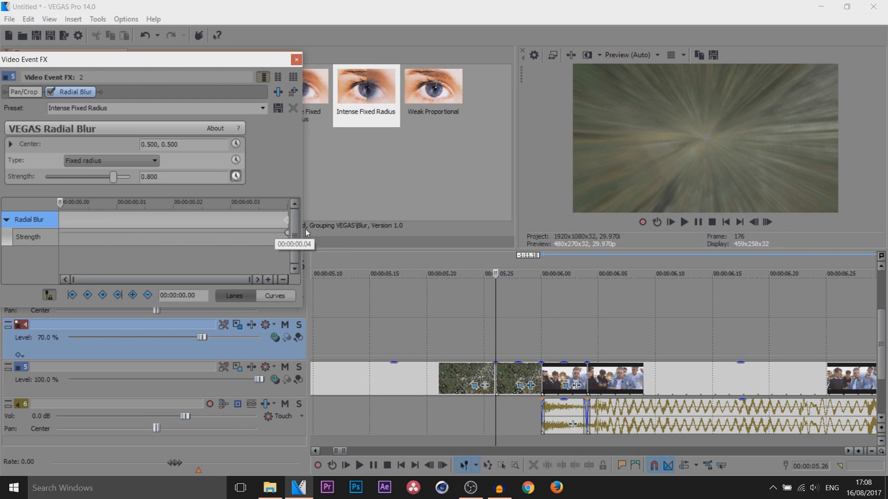
Move the Radial Blur's end keyframe to 00:00:00.04 so the 0.8 blur clears in four frames.
drag(114, 177, 46, 177)
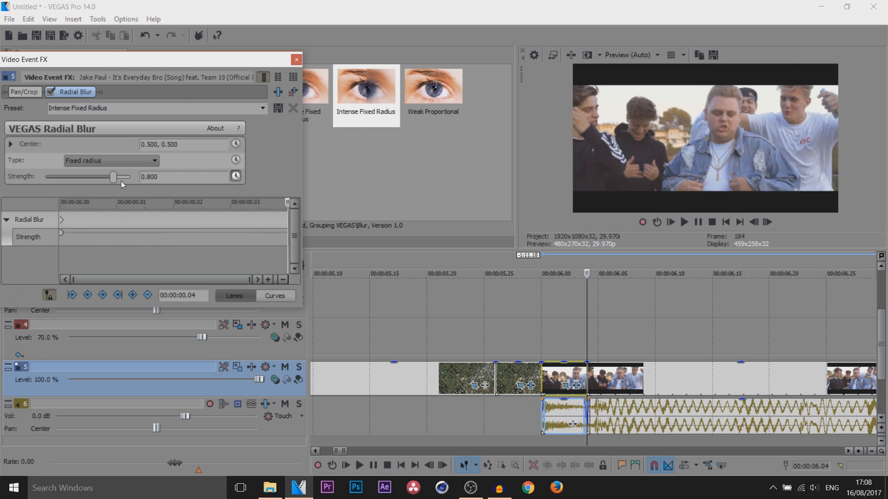
click(295, 59)
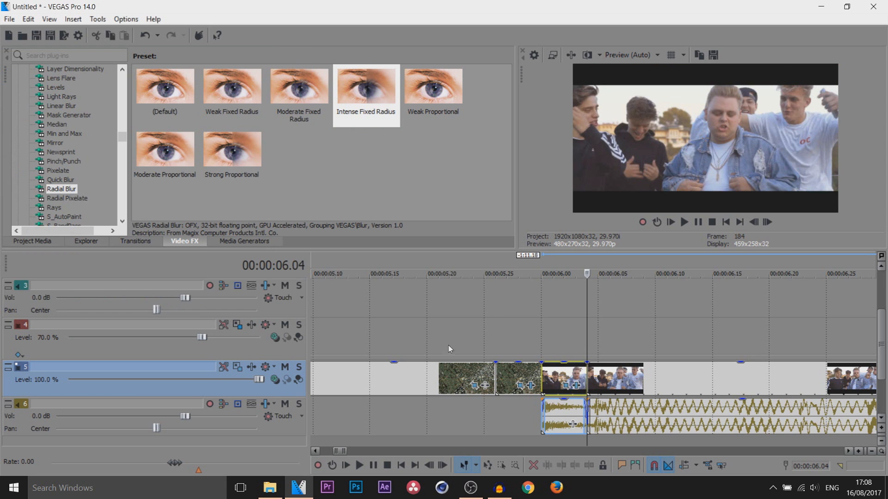
click(393, 273)
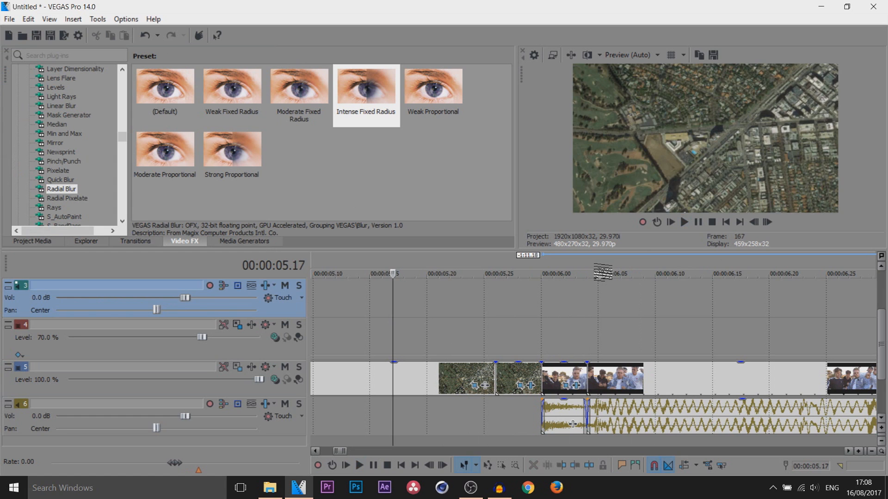